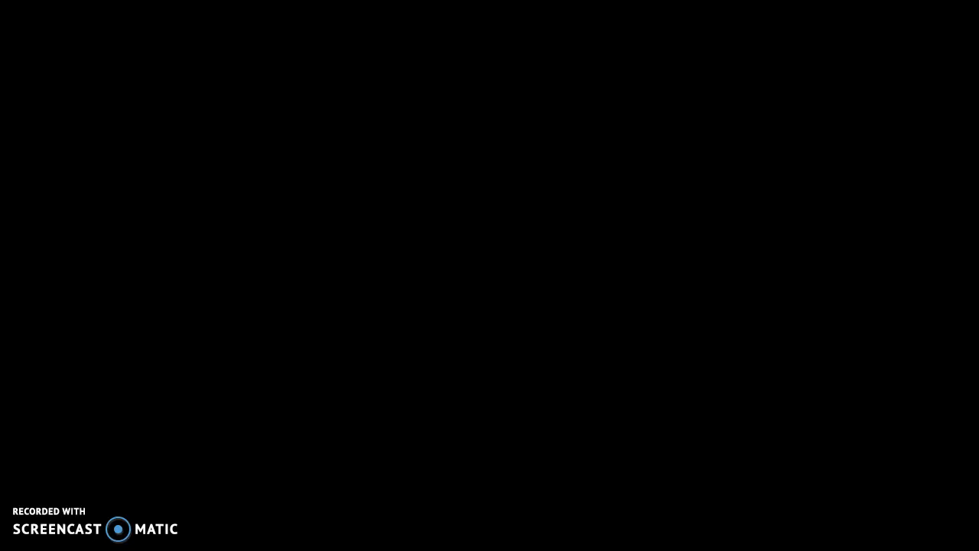
click(631, 243)
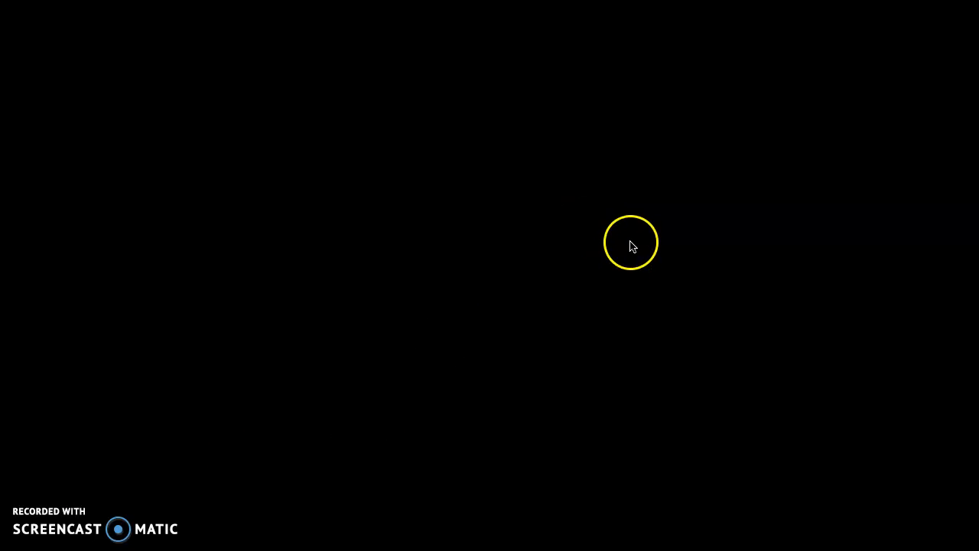
mouse_move(844, 358)
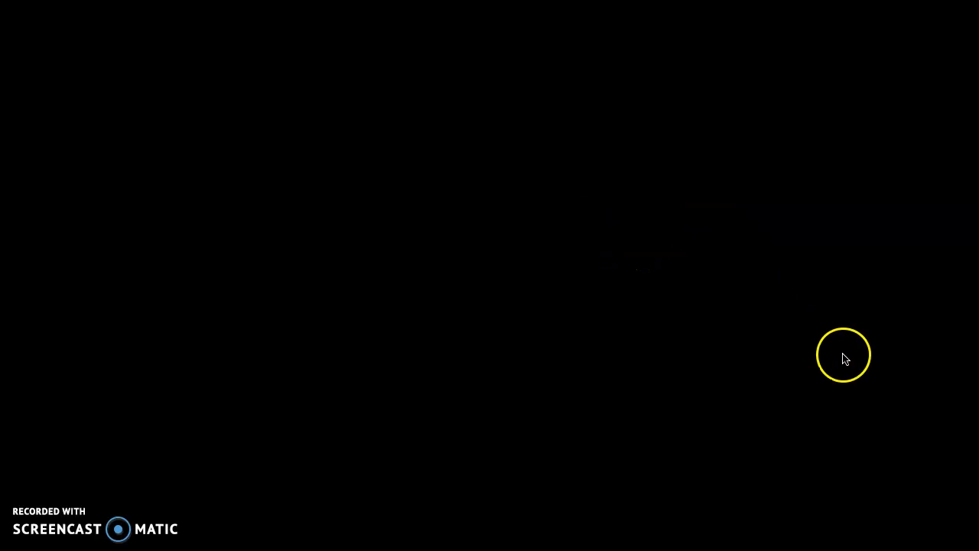